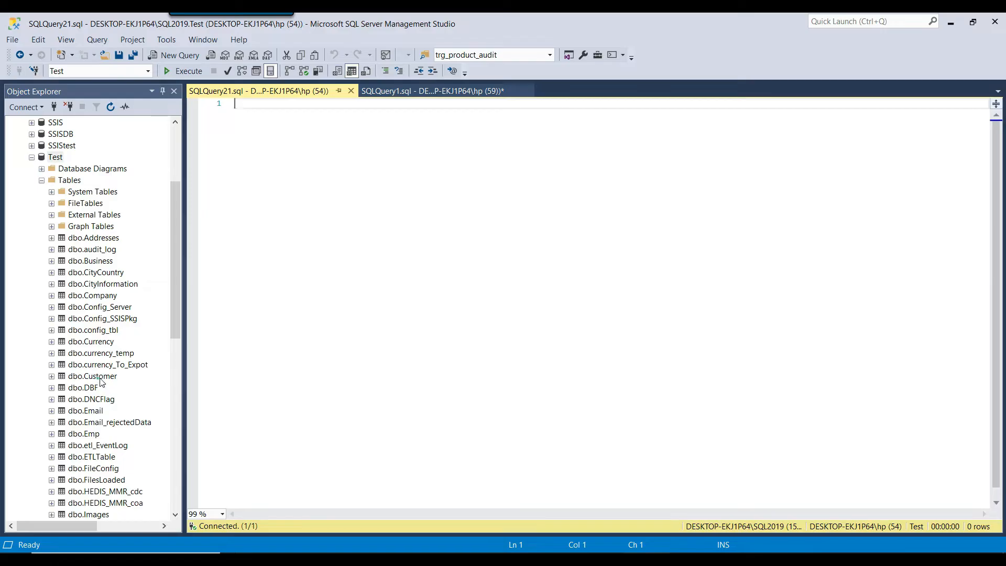
Step: Write select * from [dbo].[Currency], replacing the Customer table name, and run it
{"action": "type", "text": "se[dbo].[Customer]"}
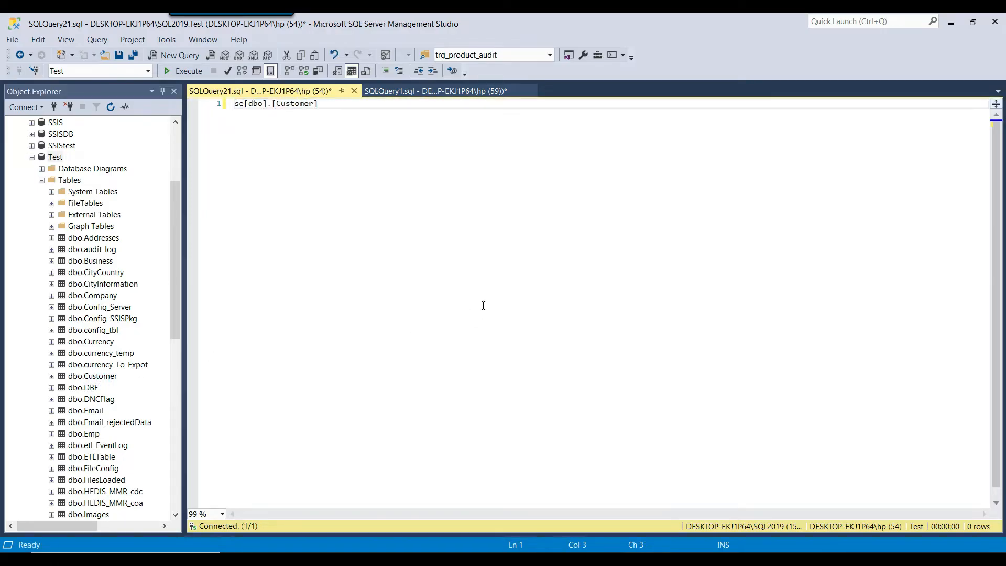
{"action": "type", "text": "select * from"}
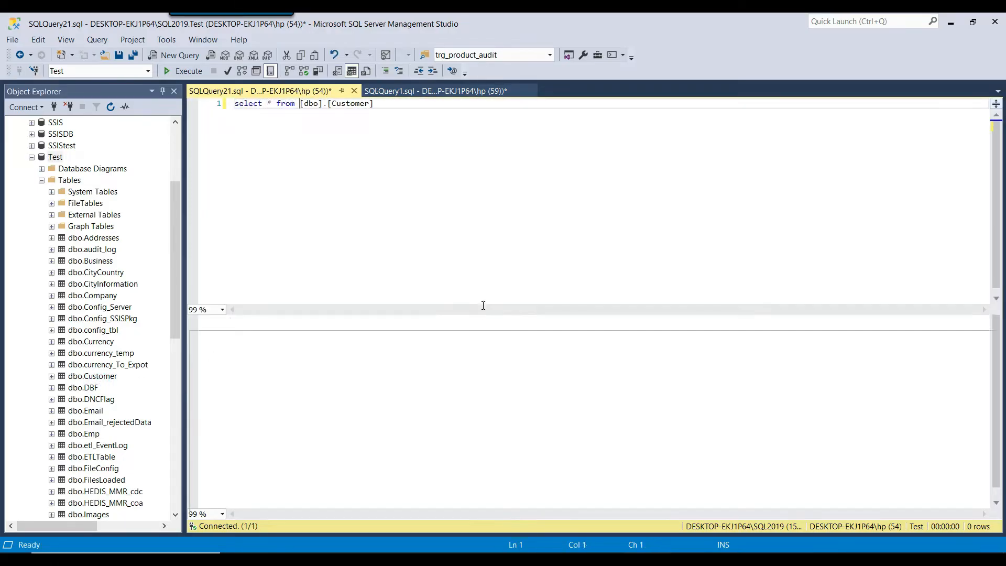
{"action": "left_click", "coordinate": [166, 71]}
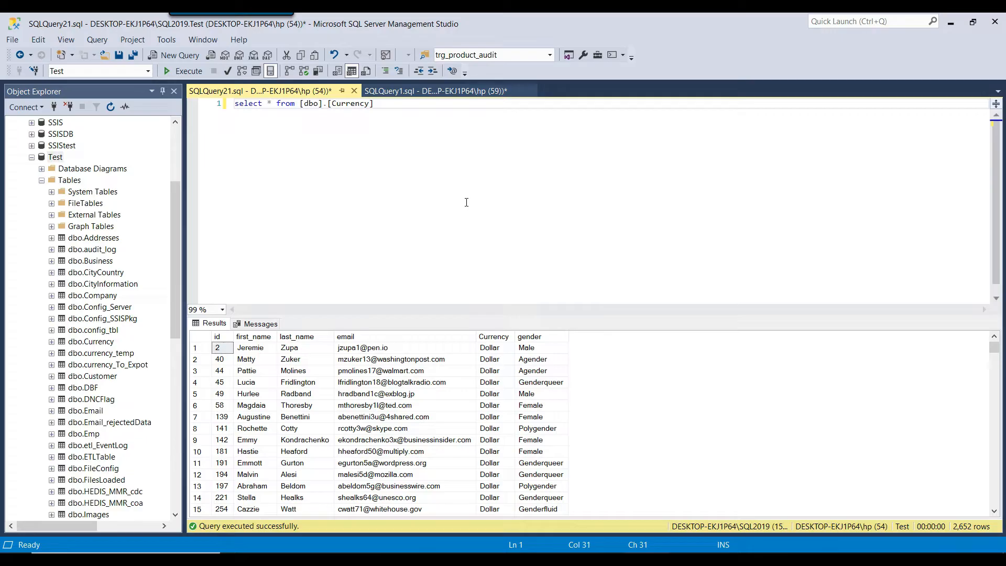
{"action": "mouse_move", "coordinate": [337, 148]}
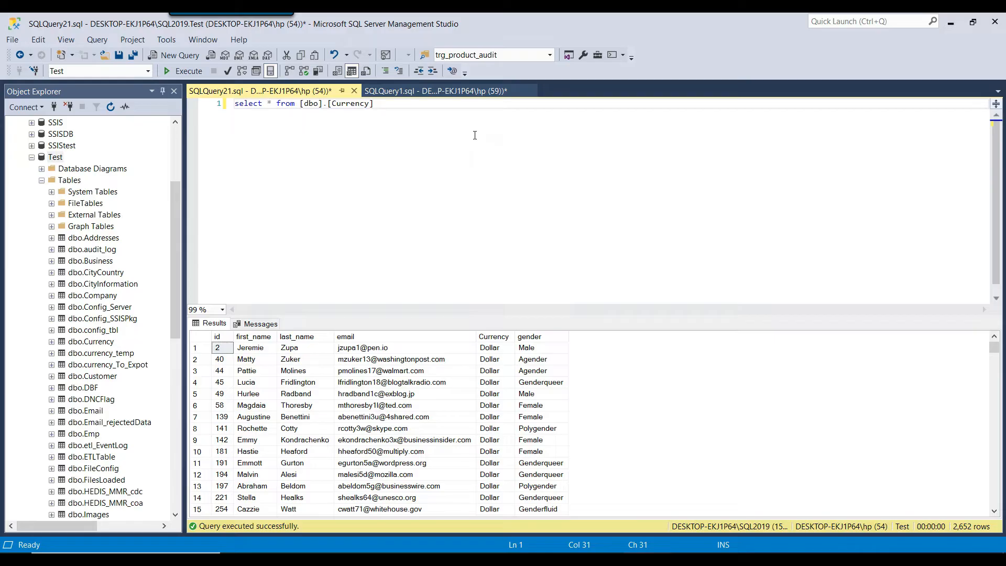
Step: Write a second statement, SELECT * INTO Currency_backup FROM dbo.Currency, split over two lines
{"action": "left_click", "coordinate": [377, 103]}
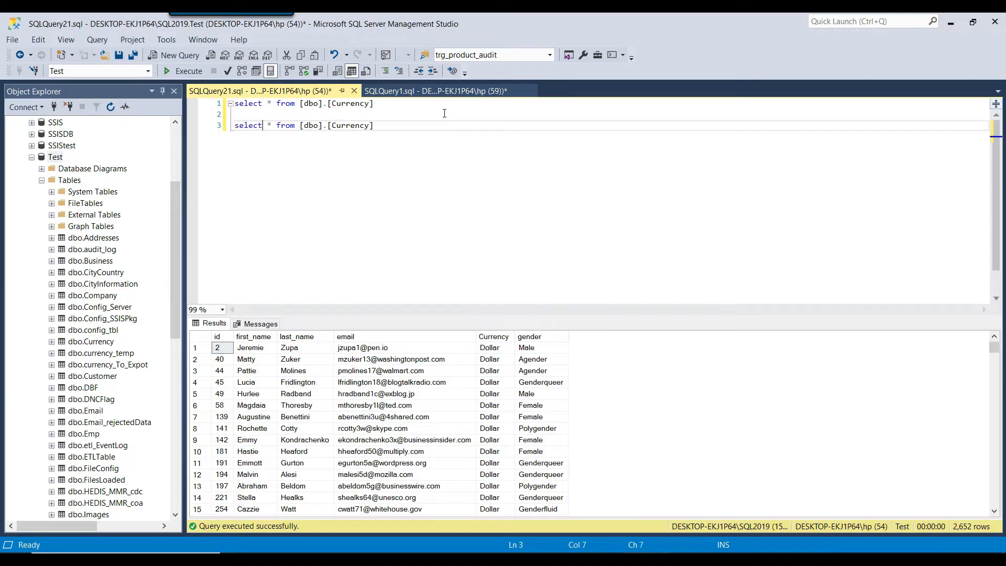
{"action": "key", "text": "Enter"}
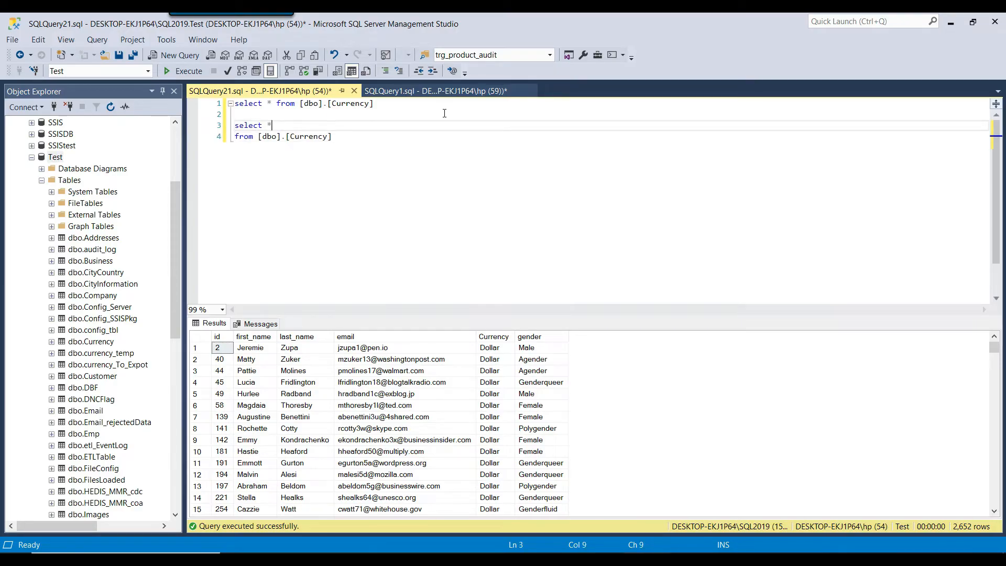
{"action": "type", "text": "INO"}
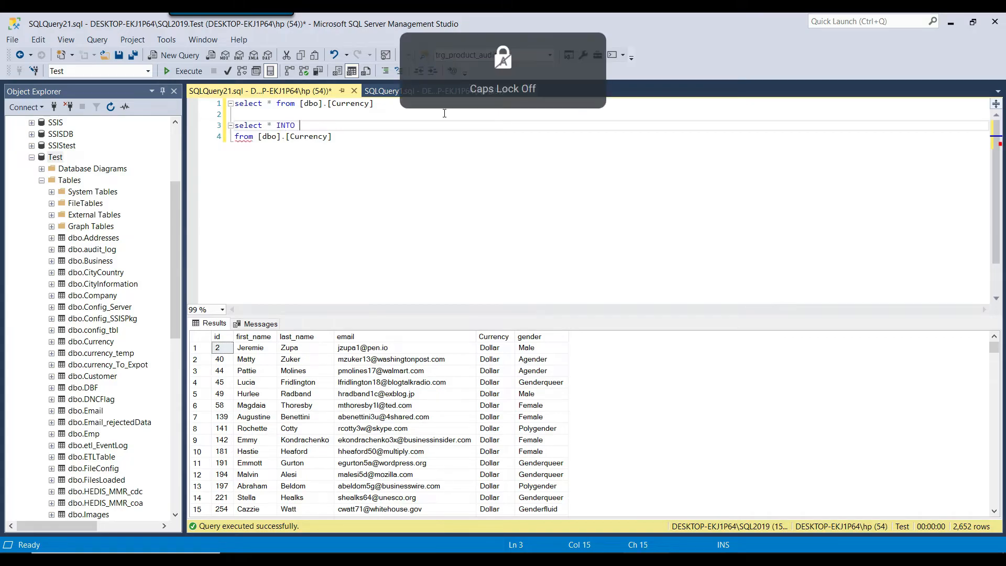
{"action": "type", "text": "Curren"}
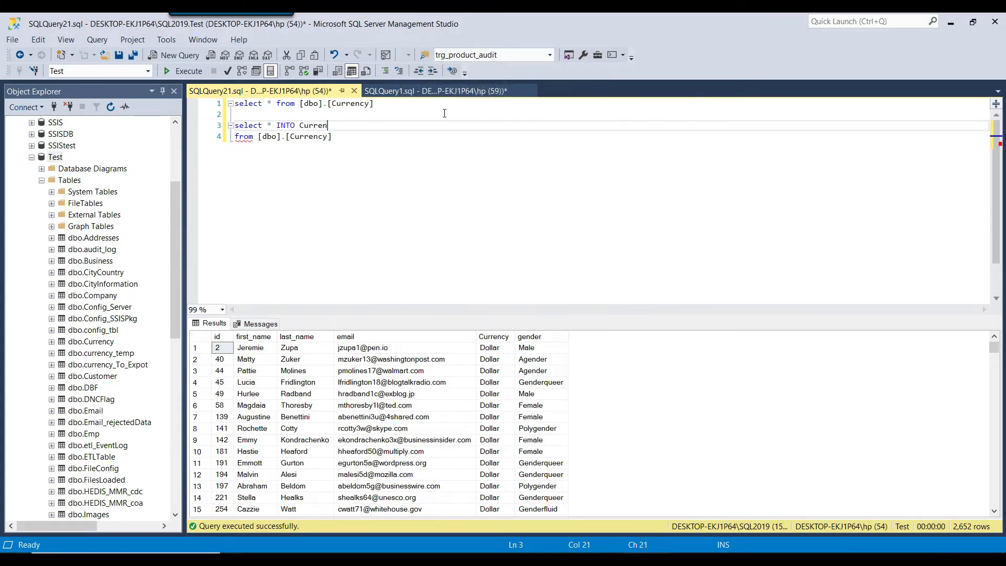
{"action": "type", "text": "cy_"}
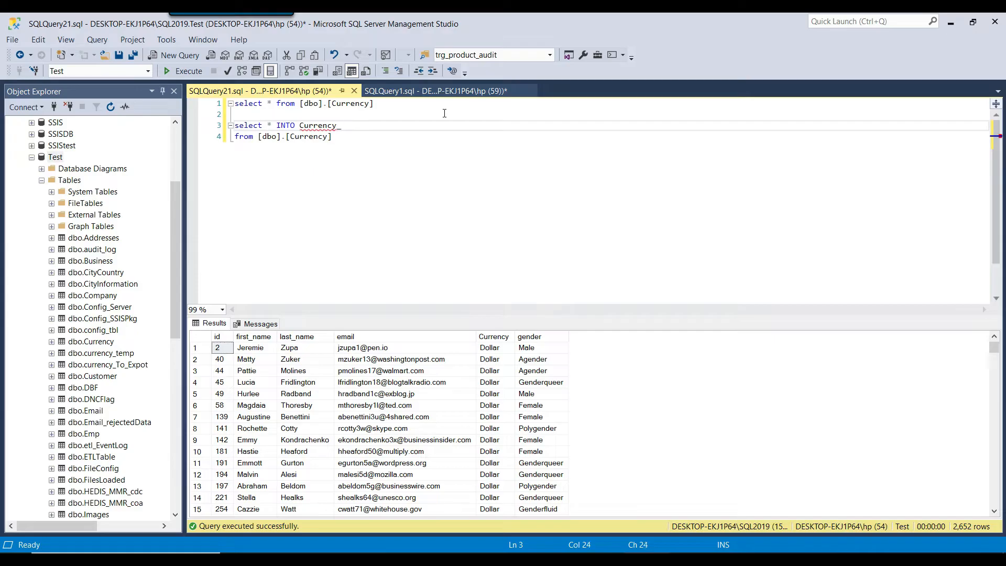
{"action": "type", "text": "back"}
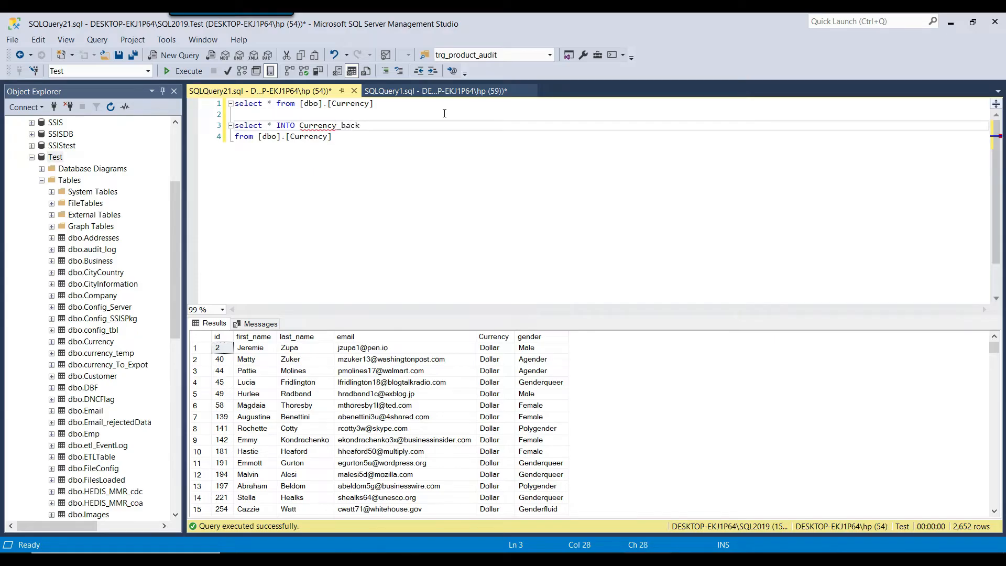
{"action": "type", "text": "up"}
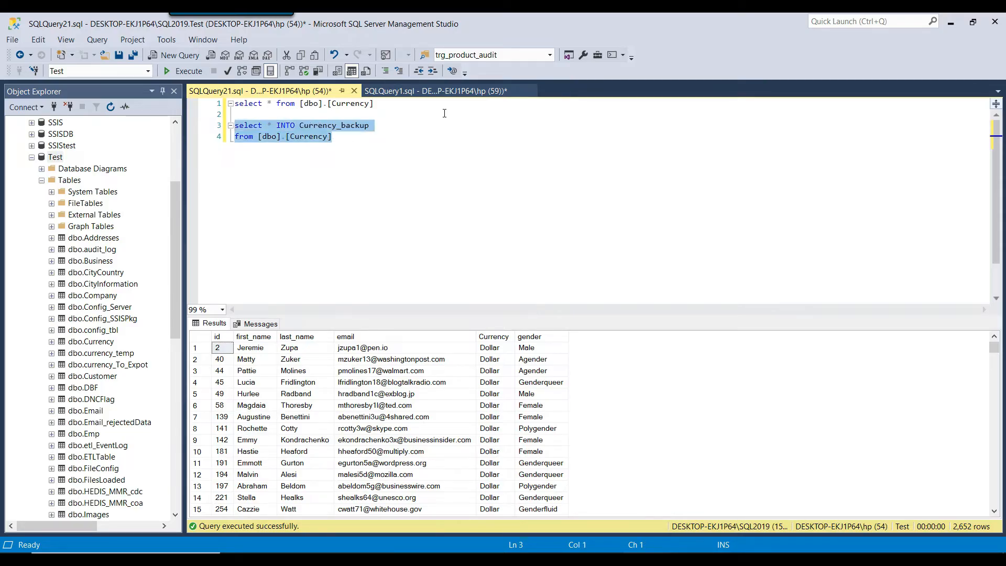
Step: Run the SELECT INTO, then add go and select * from Currency_backup and run it
{"action": "left_click", "coordinate": [188, 71]}
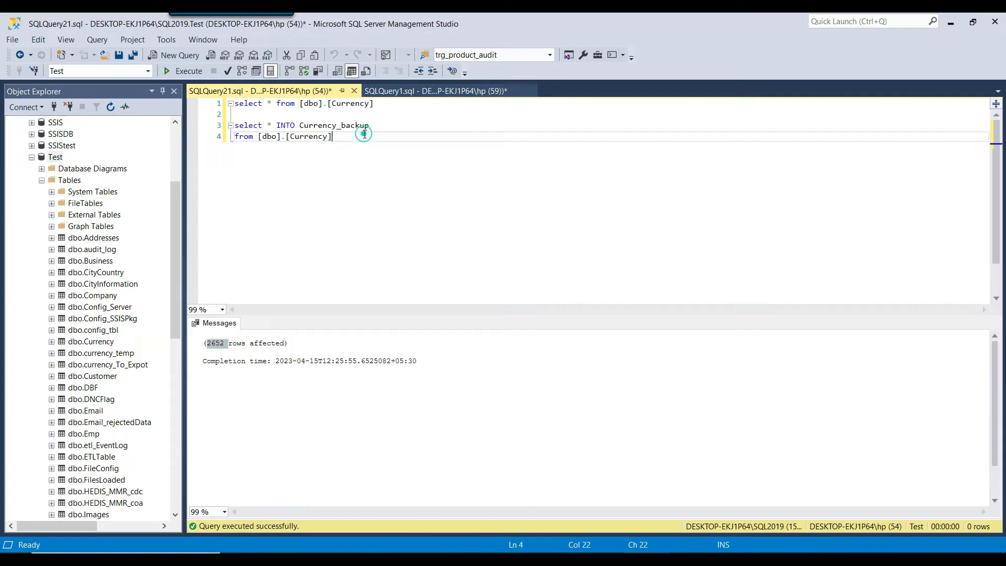
{"action": "type", "text": "go"}
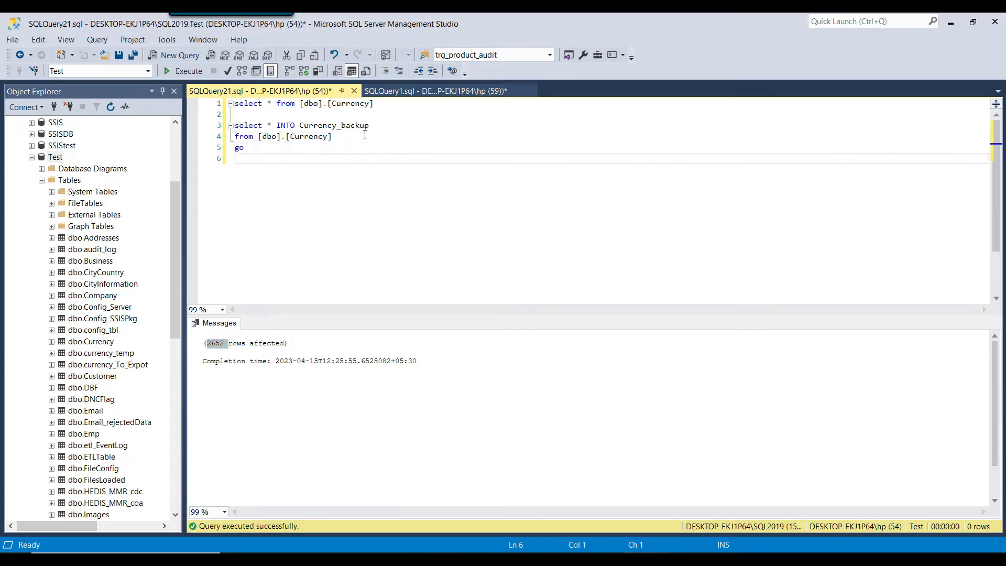
{"action": "type", "text": "select * from"}
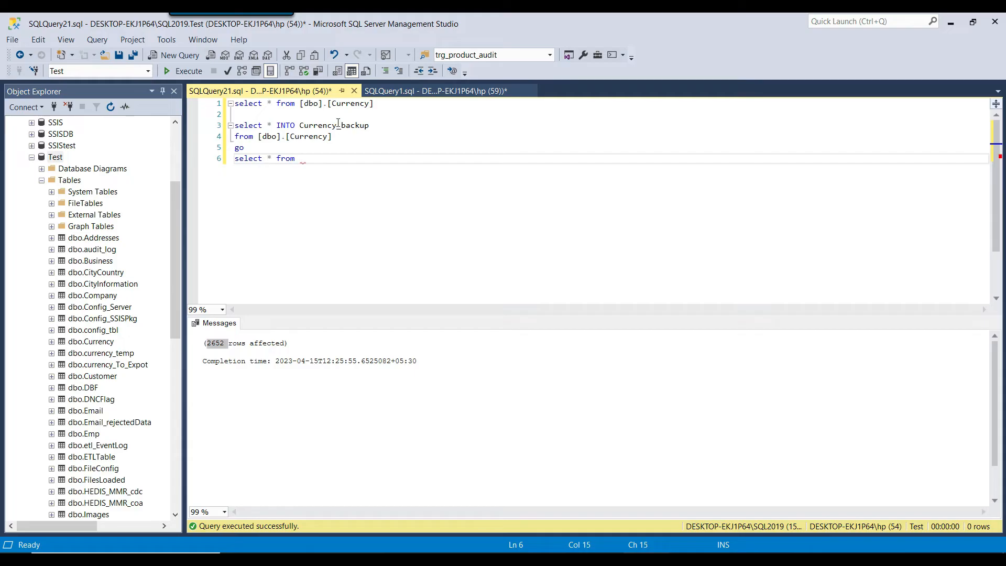
{"action": "type", "text": "Currency_backup"}
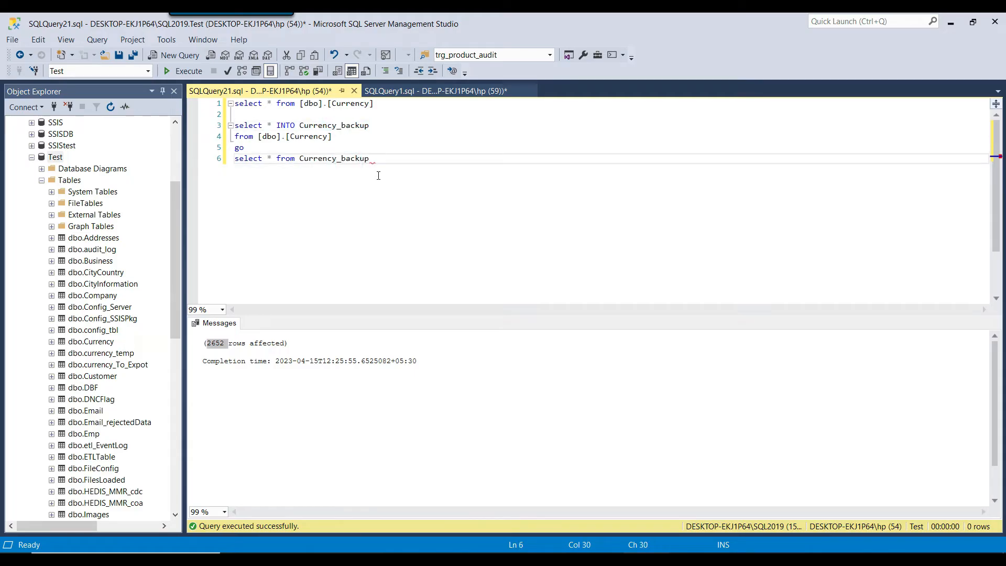
{"action": "left_click", "coordinate": [186, 70]}
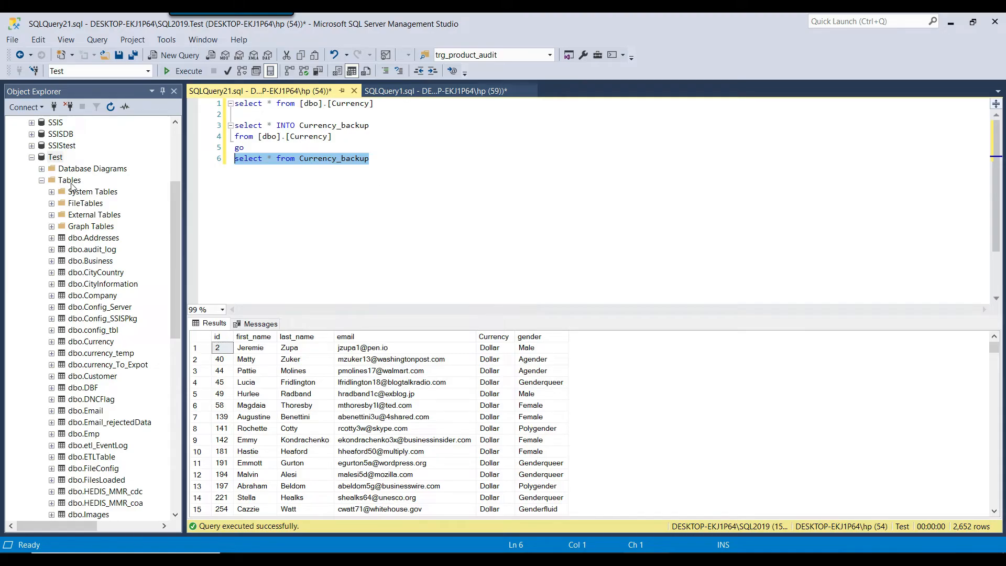
Step: Refresh the Test database's Tables folder in Object Explorer to show Currency_backup
{"action": "left_click", "coordinate": [91, 340]}
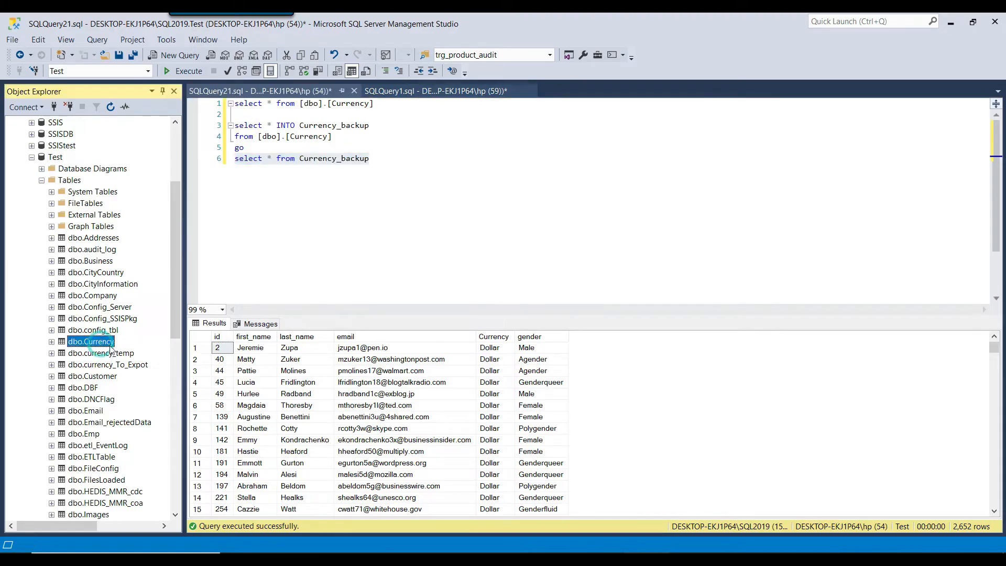
{"action": "right_click", "coordinate": [69, 180]}
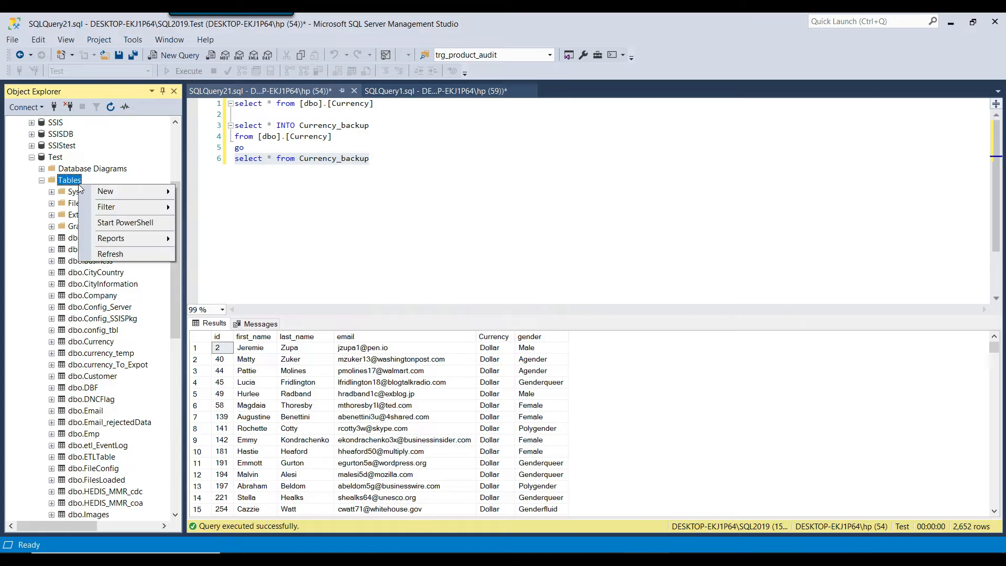
{"action": "left_click", "coordinate": [110, 253]}
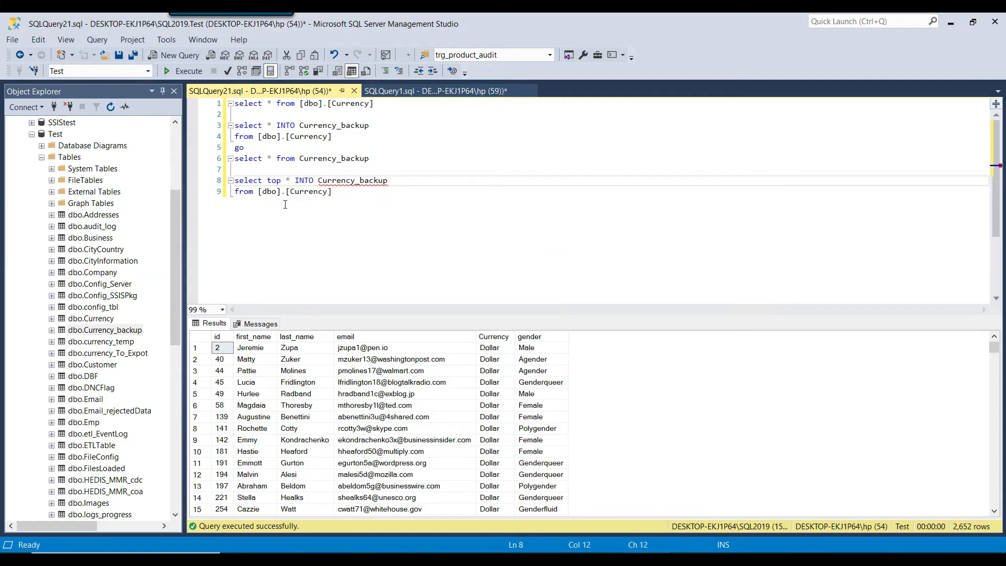
Step: Make it SELECT TOP 0 INTO Currency_backup_withoutdata and run it, affecting 0 rows
{"action": "type", "text": "0"}
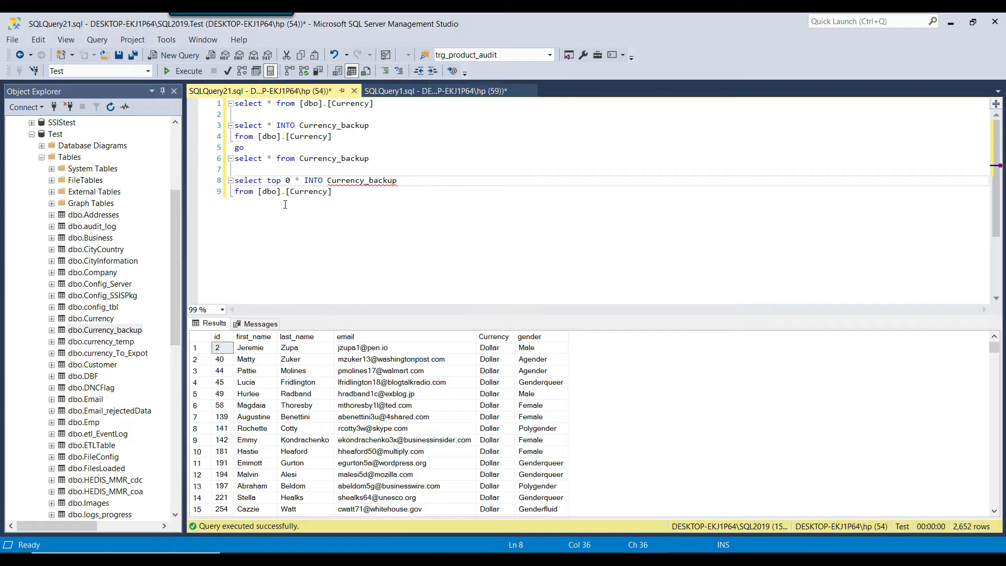
{"action": "type", "text": "_withoutdata"}
{"action": "type", "text": "go"}
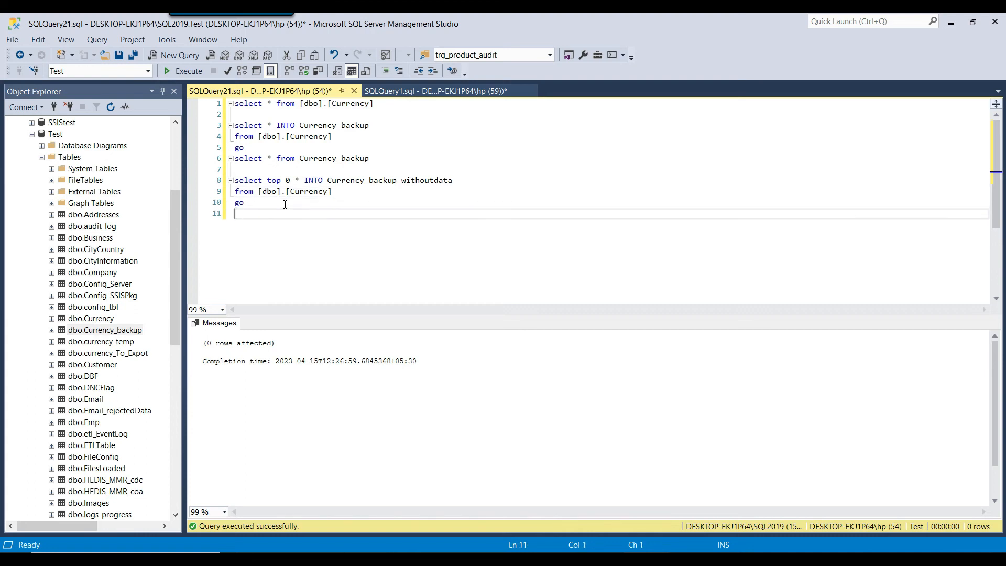
Step: Refresh Tables and drag dbo.Currency_backup_withoutdata into the editor on line 11
{"action": "right_click", "coordinate": [70, 157]}
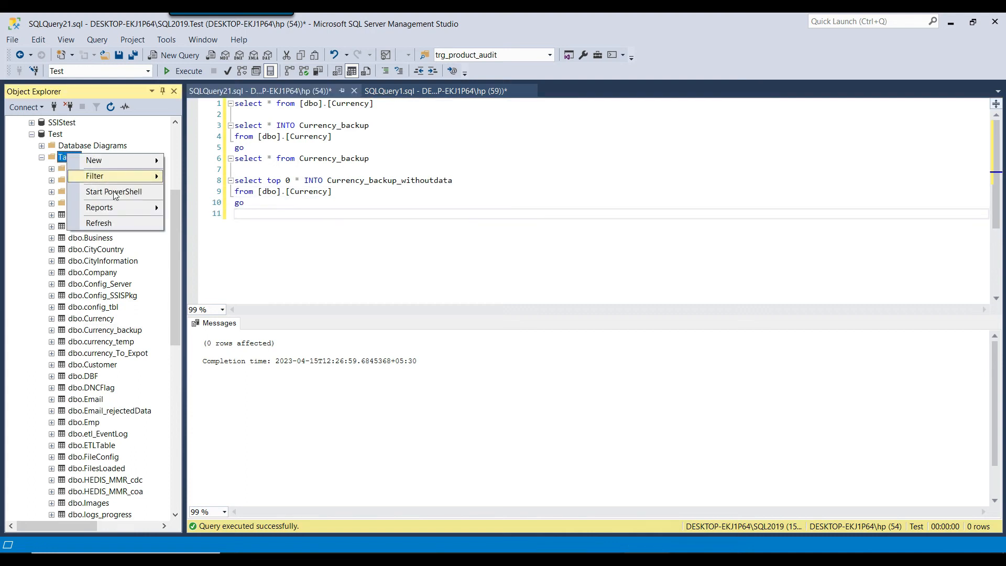
{"action": "left_click", "coordinate": [99, 223]}
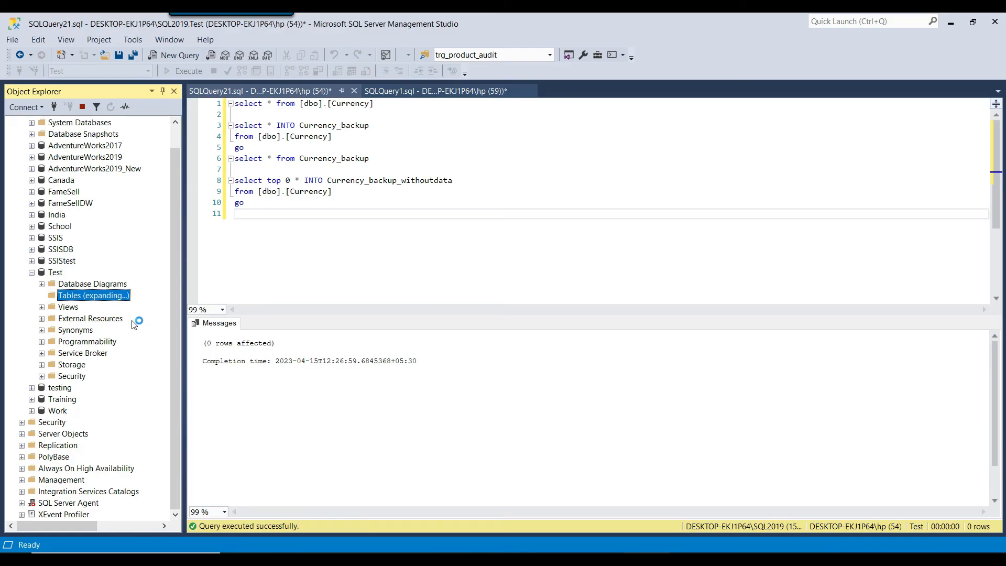
{"action": "left_click", "coordinate": [94, 295]}
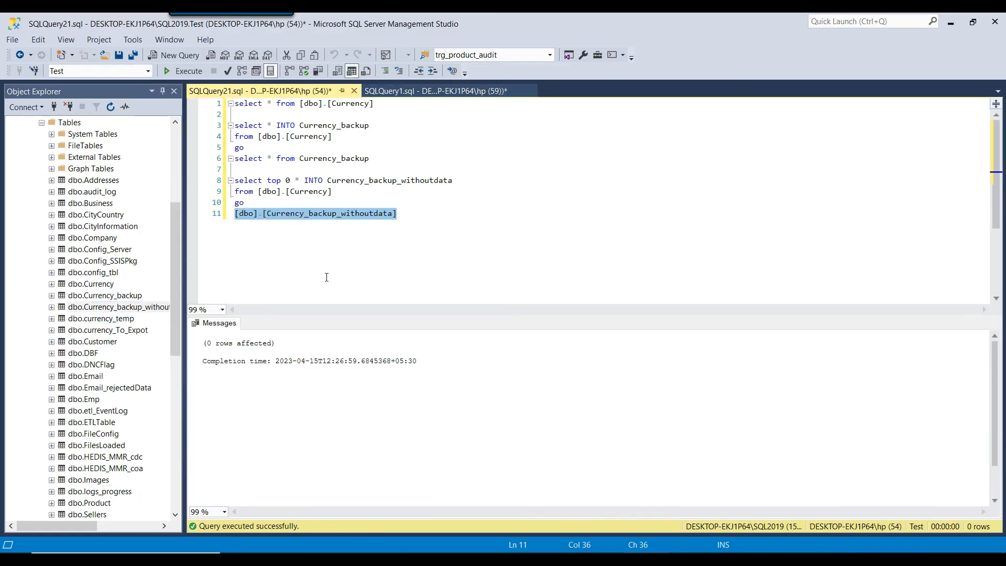
Step: Run select * from Currency_backup_withoutdata, then rerun the Currency_backup query to compare
{"action": "type", "text": "select * from"}
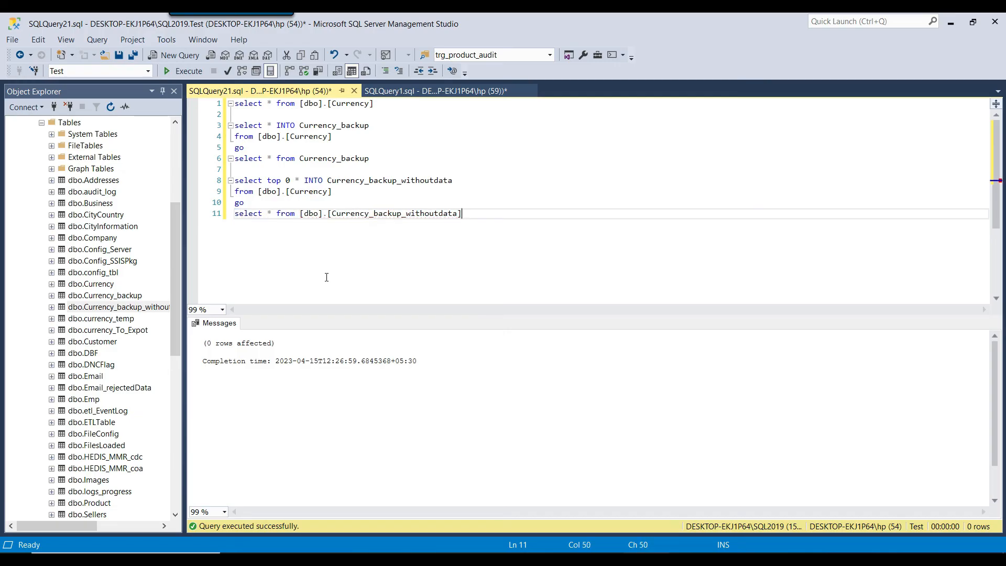
{"action": "left_click", "coordinate": [186, 70]}
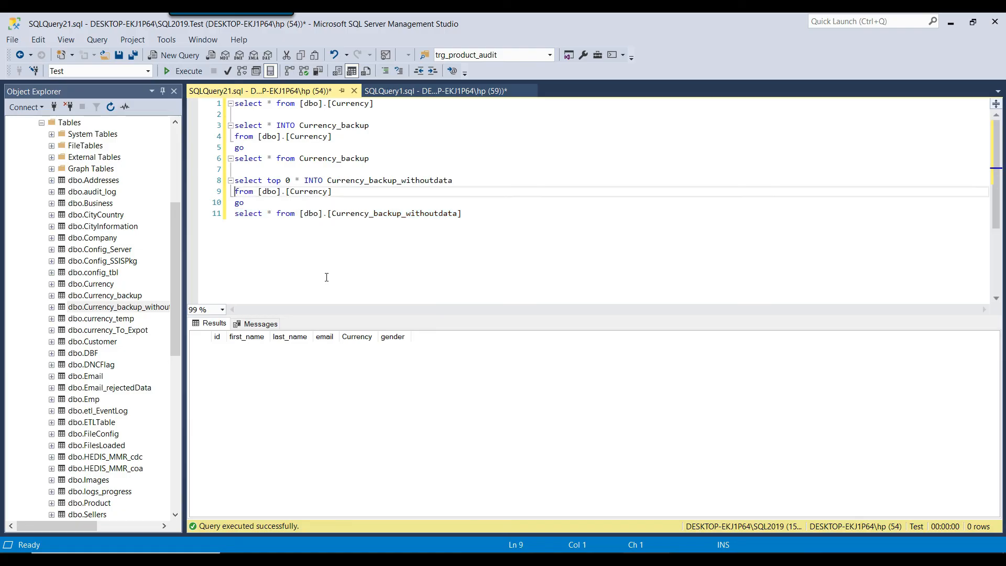
{"action": "triple_click", "coordinate": [346, 213]}
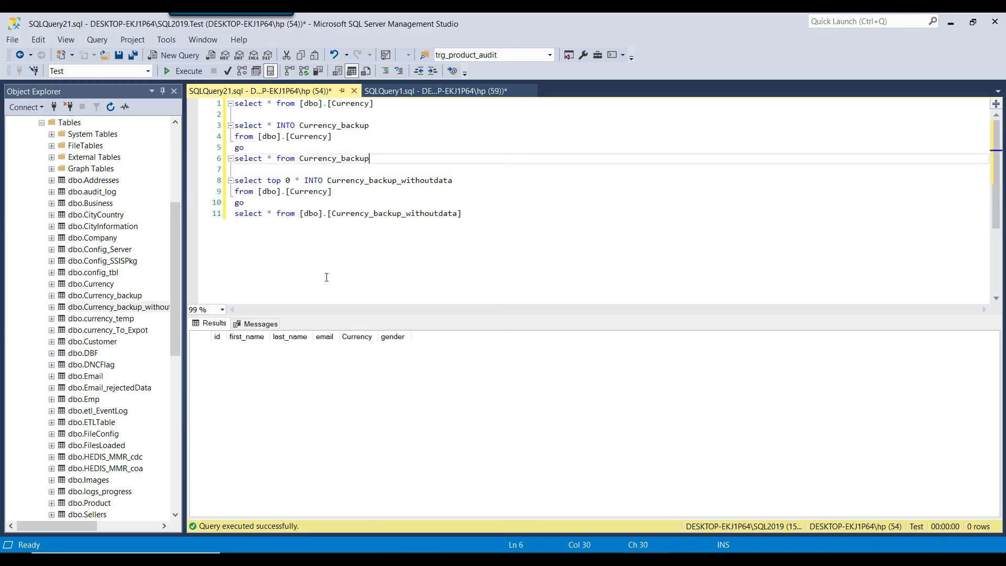
{"action": "left_click", "coordinate": [187, 71]}
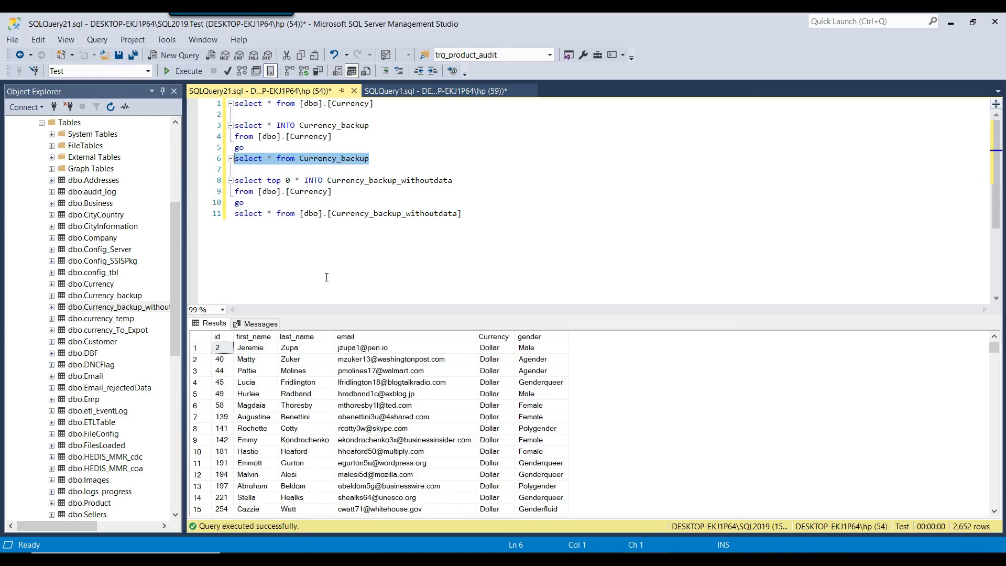